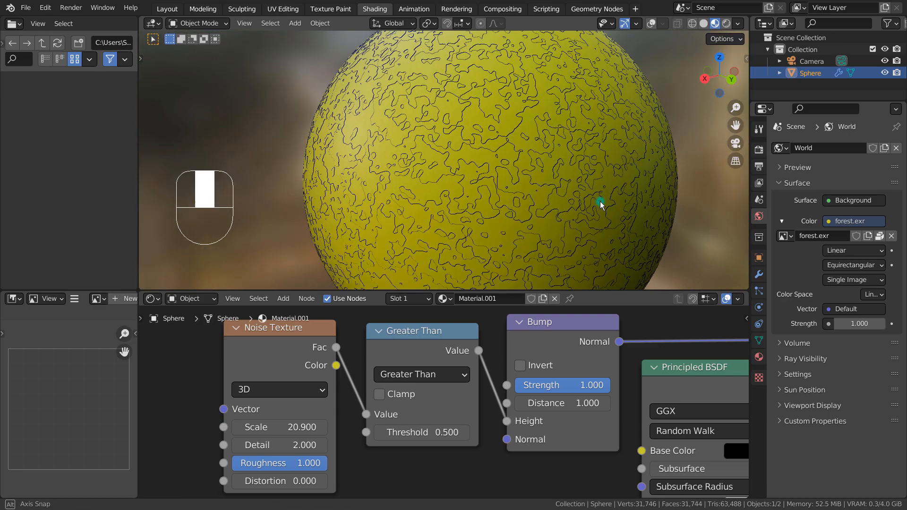
Revert to the base material: two Principled BSDF shaders feeding a Mix Shader
{"action": "key", "text": "Alt"}
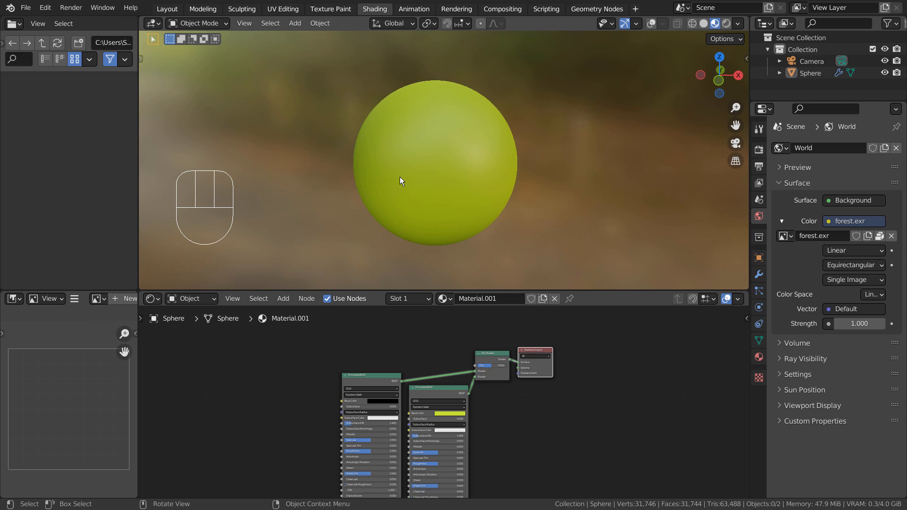
Reposition the yellow Principled BSDF node and raise the Mix Shader Fac to 0.987
{"action": "key", "text": "shift+alt"}
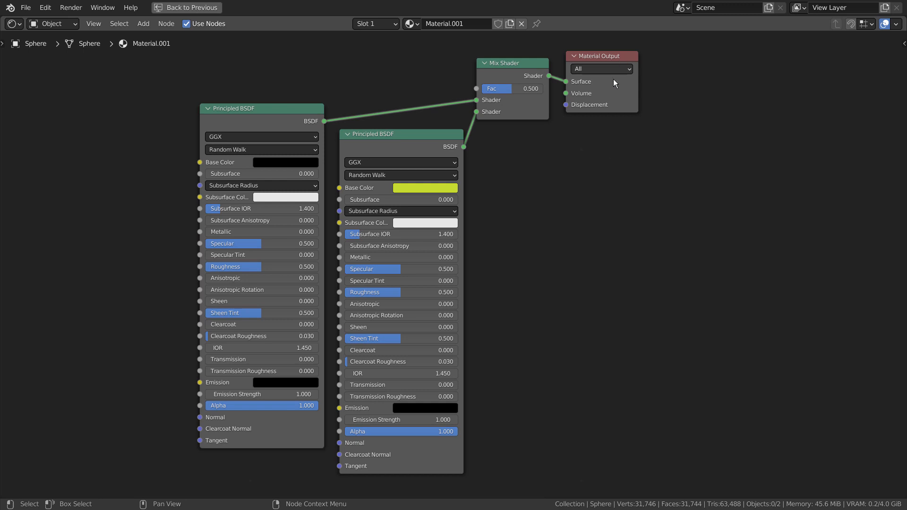
{"action": "mouse_move", "coordinate": [550, 230]}
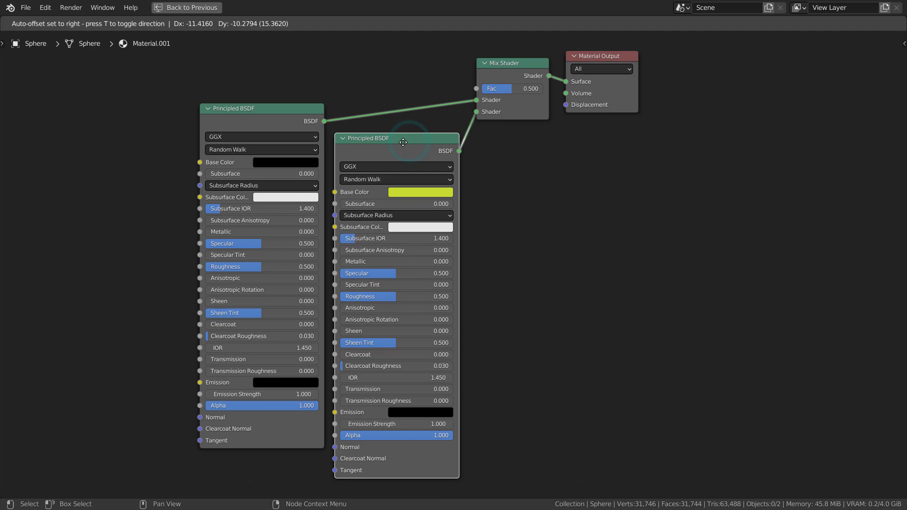
{"action": "key", "text": "ctrl+space"}
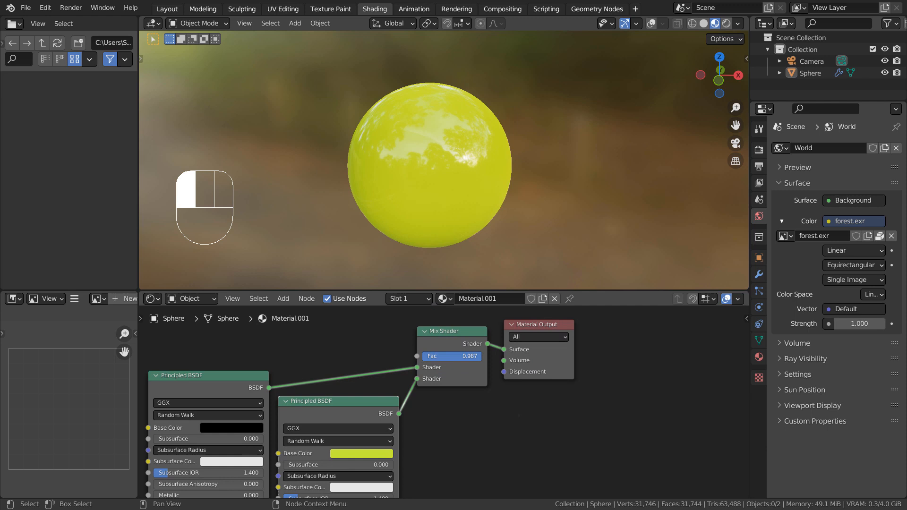
Feed a Noise Texture through a Greater Than node (threshold 0.34) into the Mix Shader Fac
{"action": "key", "text": "ctrl+z"}
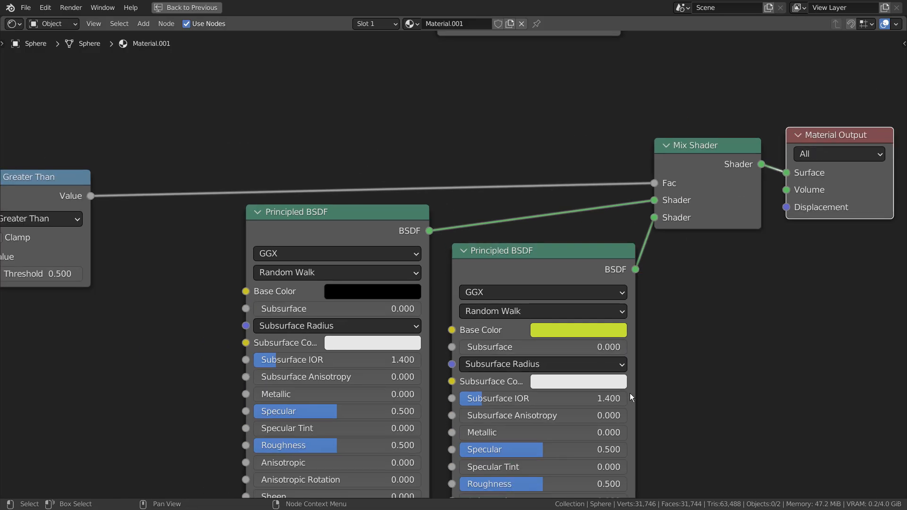
{"action": "scroll", "scroll_direction": "down", "scroll_amount": 3}
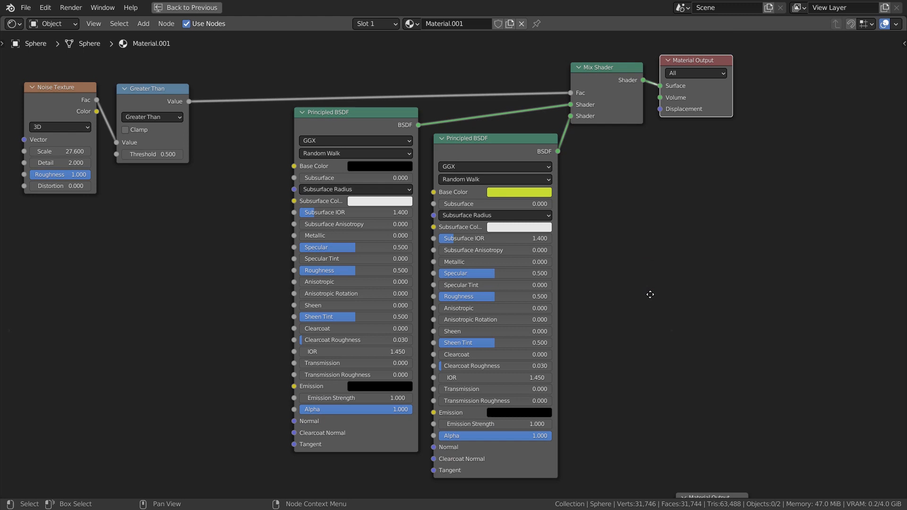
{"action": "mouse_move", "coordinate": [636, 115]}
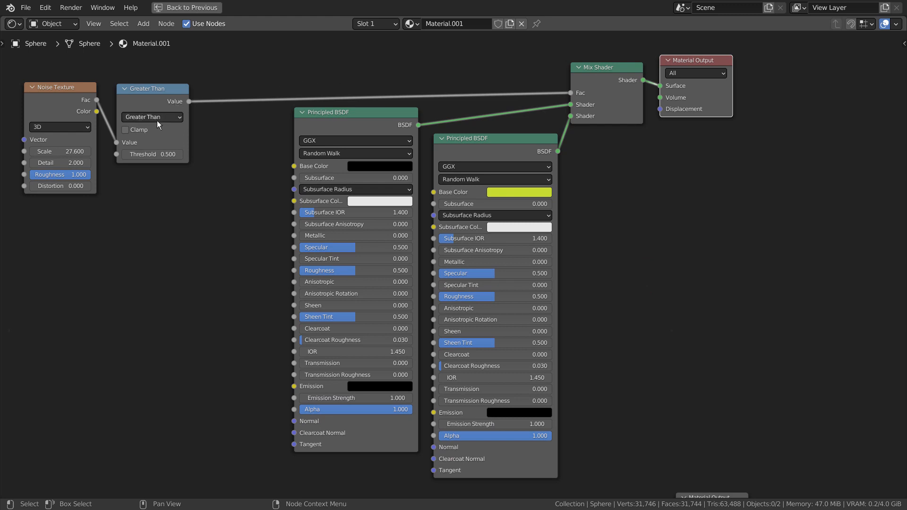
{"action": "mouse_move", "coordinate": [60, 133]}
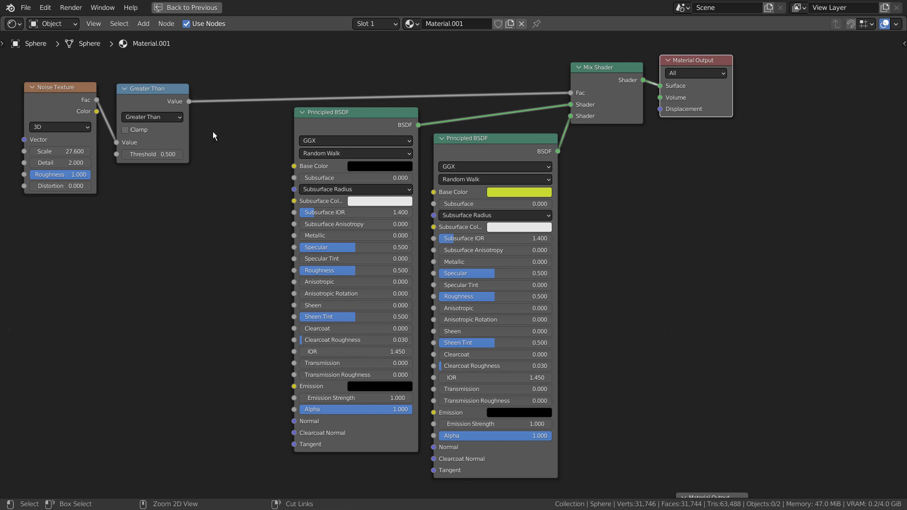
{"action": "key", "text": "ctrl+space"}
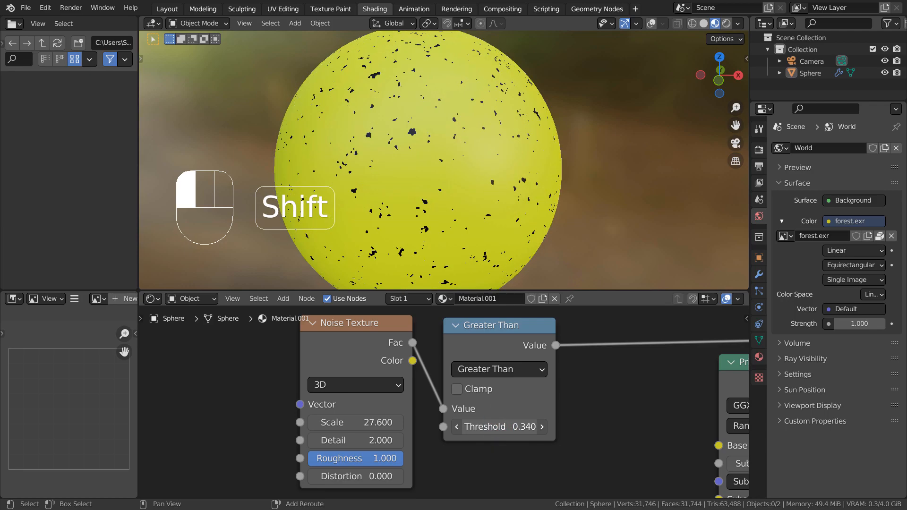
Undo the threshold tweak and try Add, then Multiply on the Math node
{"action": "key", "text": "ctrl+z"}
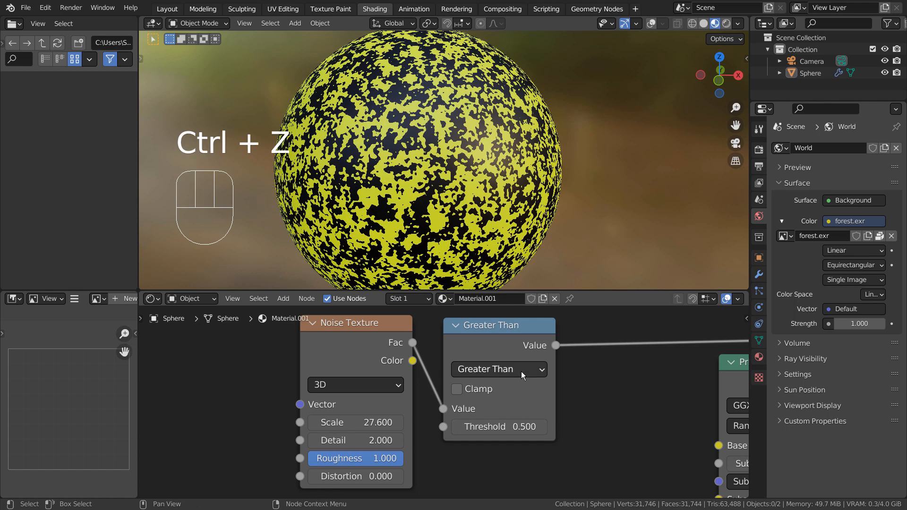
{"action": "left_click", "coordinate": [498, 369]}
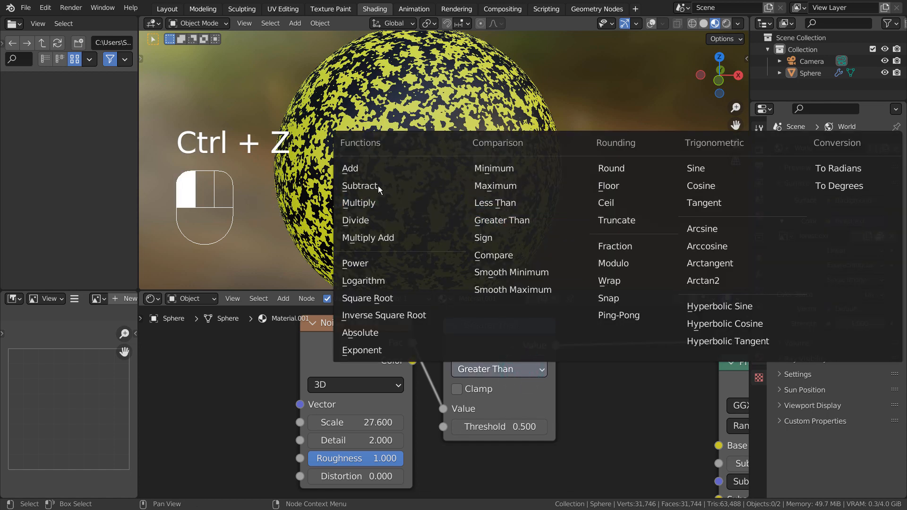
{"action": "left_click", "coordinate": [349, 168]}
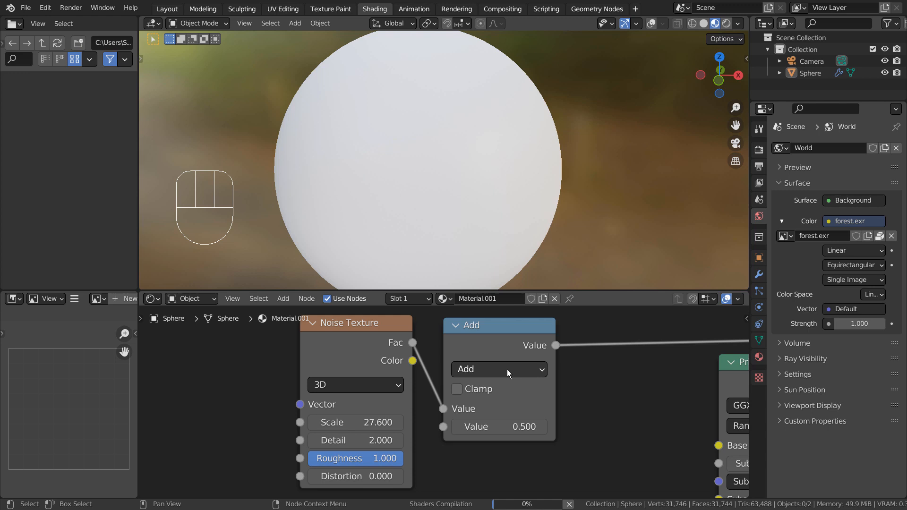
{"action": "mouse_move", "coordinate": [508, 373]}
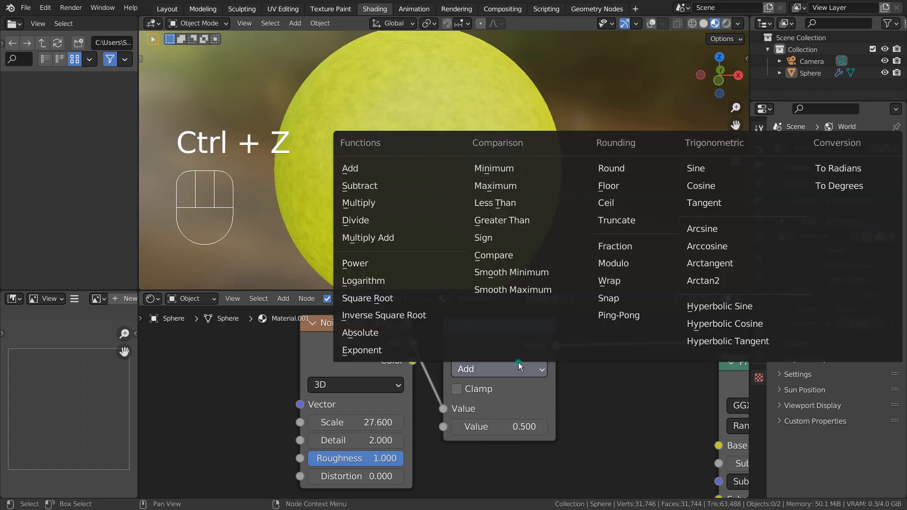
{"action": "left_click", "coordinate": [359, 202]}
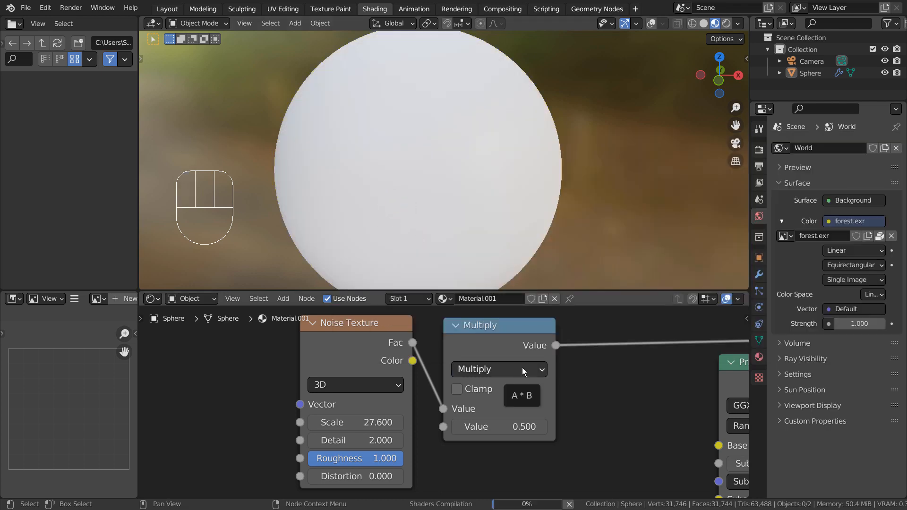
Try Less Than, then settle on Smooth Maximum for a softly mottled sphere
{"action": "left_click", "coordinate": [498, 370]}
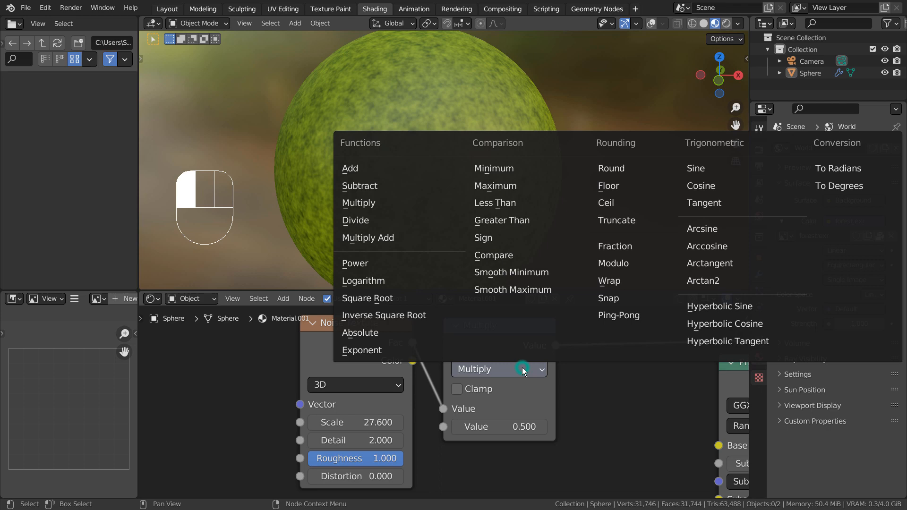
{"action": "left_click", "coordinate": [494, 202]}
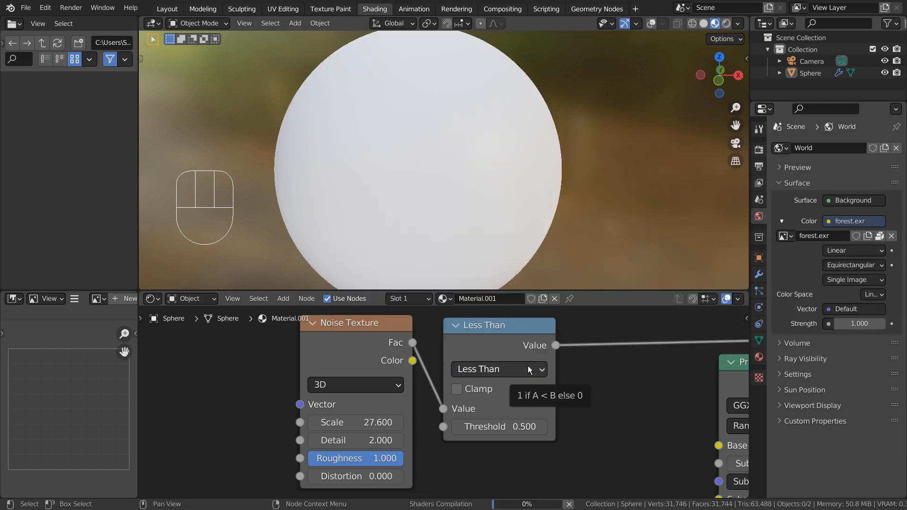
{"action": "left_click", "coordinate": [499, 369]}
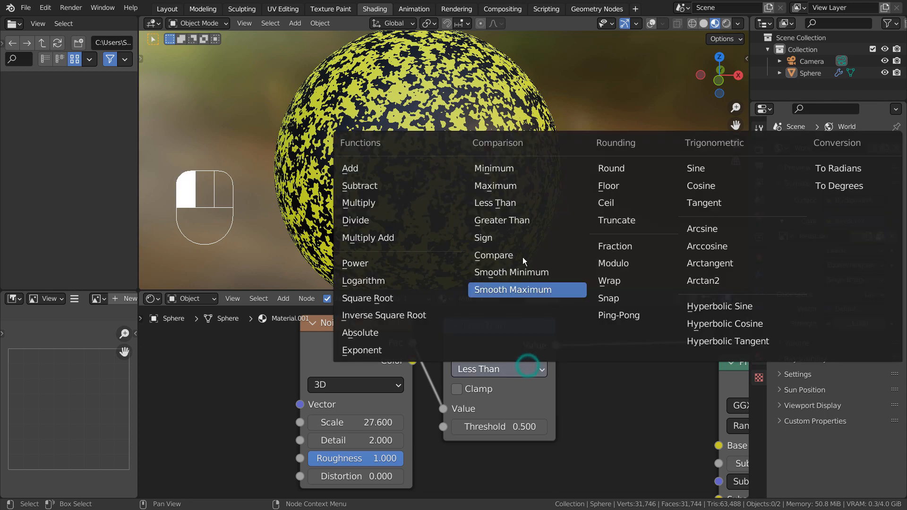
{"action": "mouse_move", "coordinate": [537, 293]}
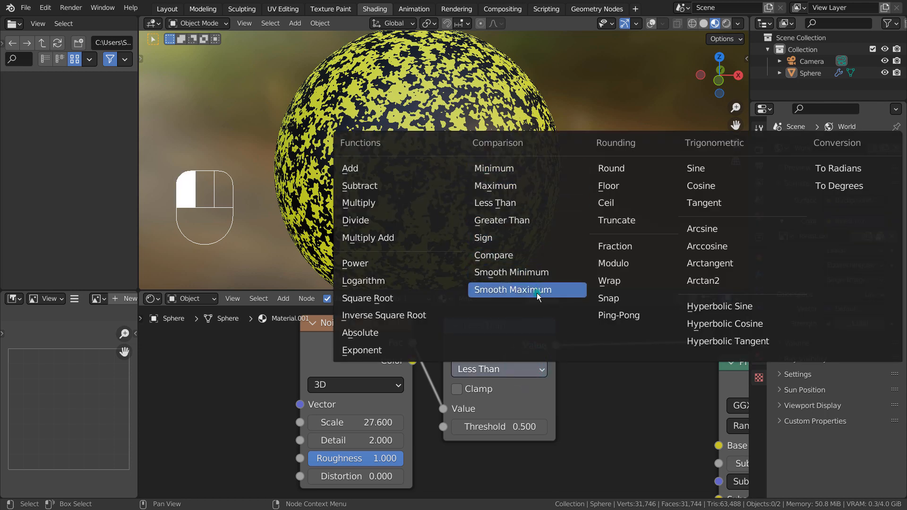
{"action": "left_click", "coordinate": [512, 289]}
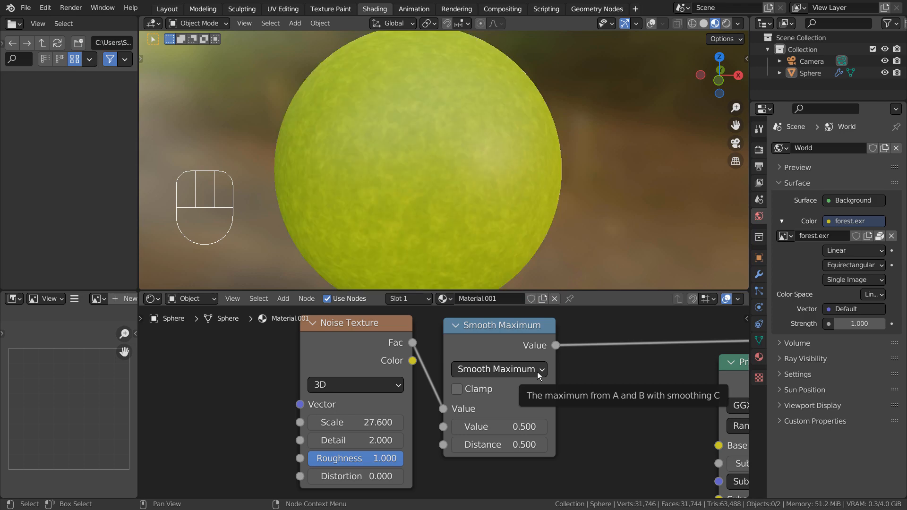
Restore Greater Than at threshold 0.5 and lower the Noise Texture scale to 21.3
{"action": "left_click", "coordinate": [498, 370]}
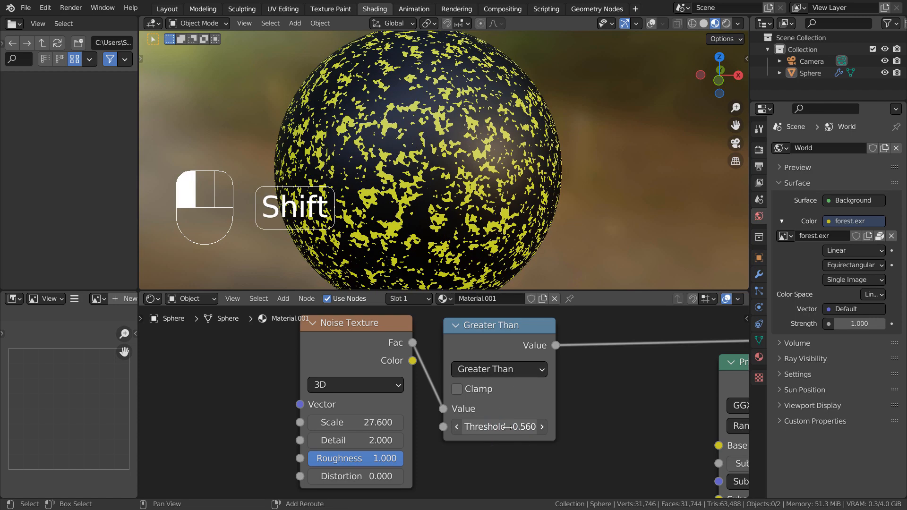
{"action": "key", "text": "ctrl+z"}
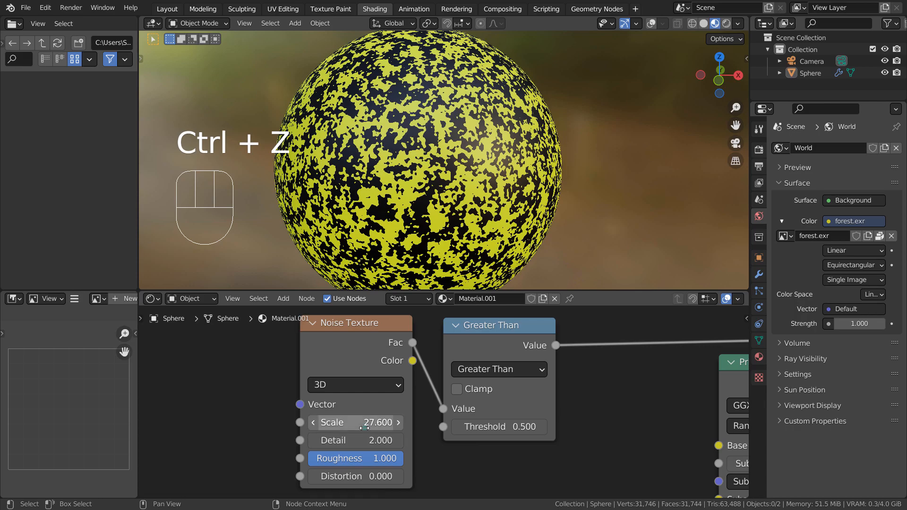
{"action": "key", "text": "ctrl+z"}
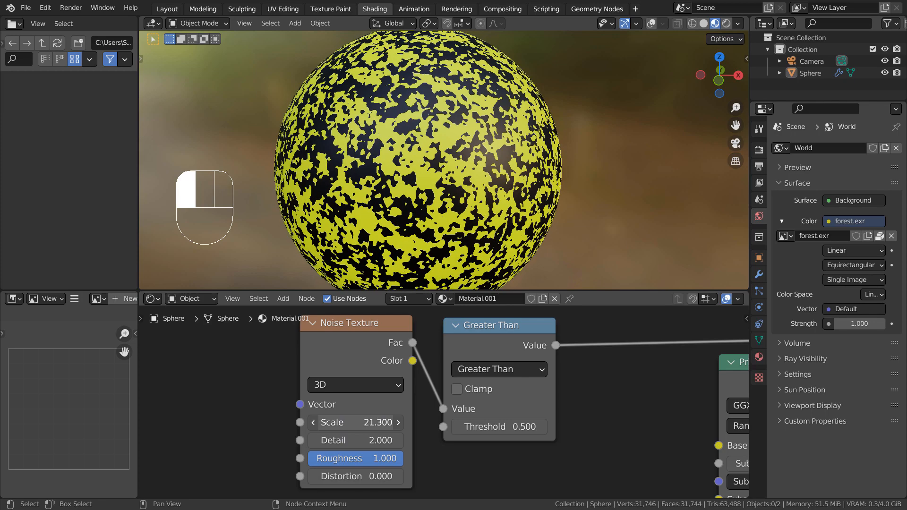
{"action": "key", "text": "ctrl+z"}
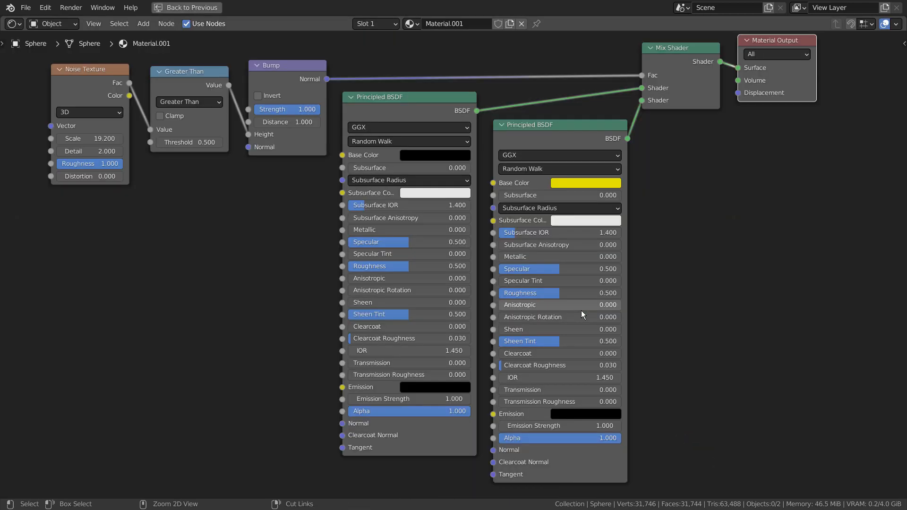
{"action": "mouse_move", "coordinate": [760, 318]}
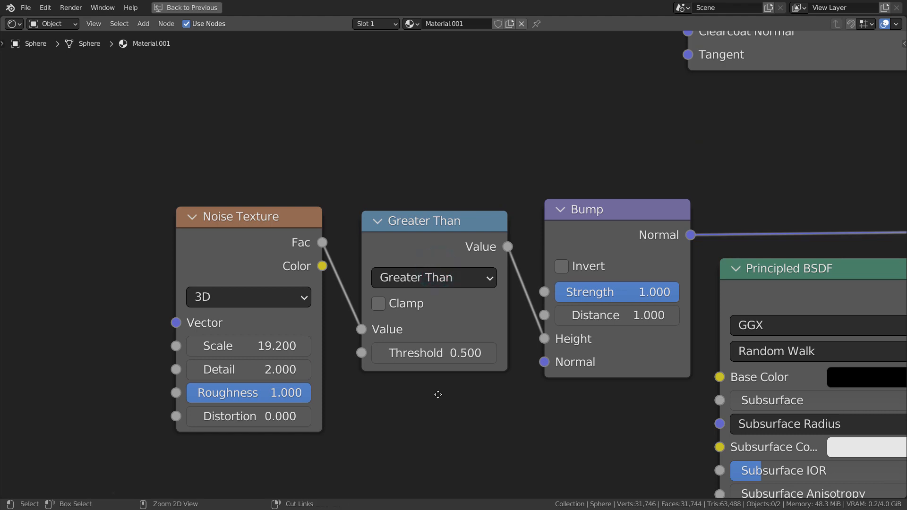
Route the Greater Than value into a new Bump node's Height with noise scale 19.2
{"action": "key", "text": "ctrl+space"}
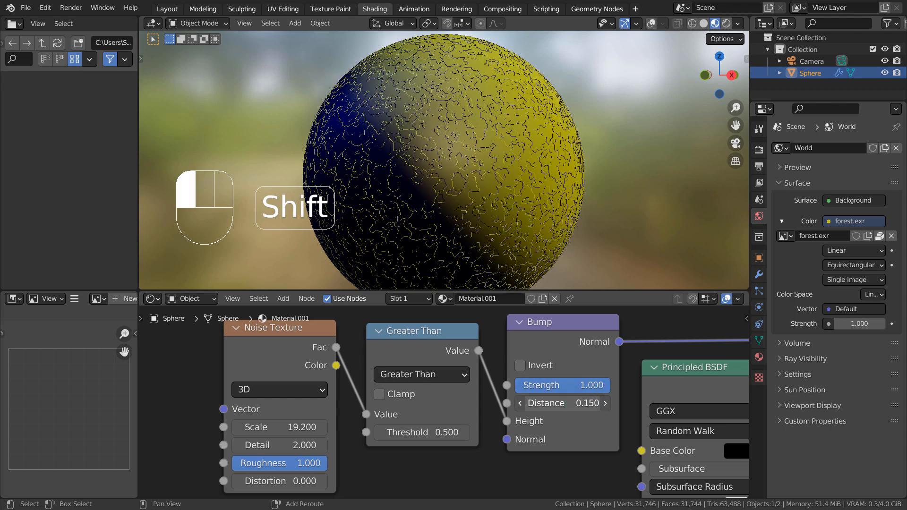
{"action": "key", "text": "ctrl+z"}
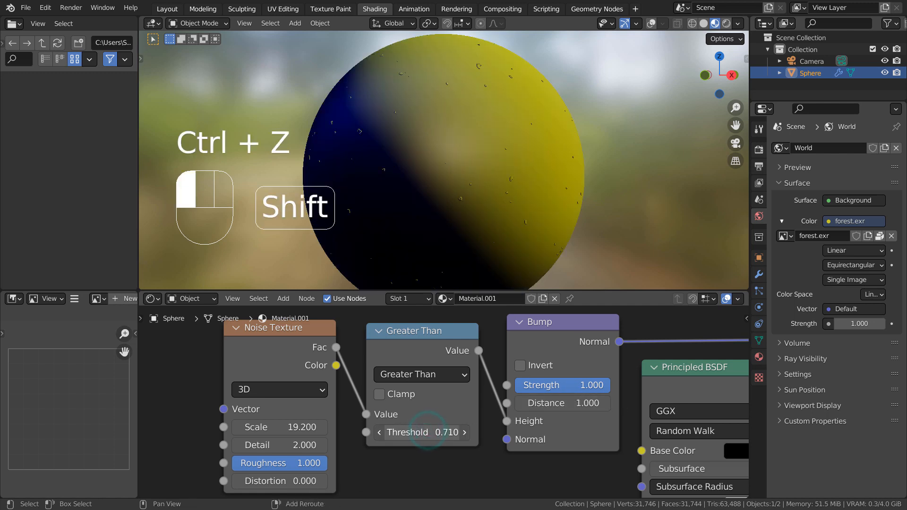
Undo trial Bump Distance and Threshold tweaks, then set Noise Texture scale to 3.3
{"action": "key", "text": "ctrl+z"}
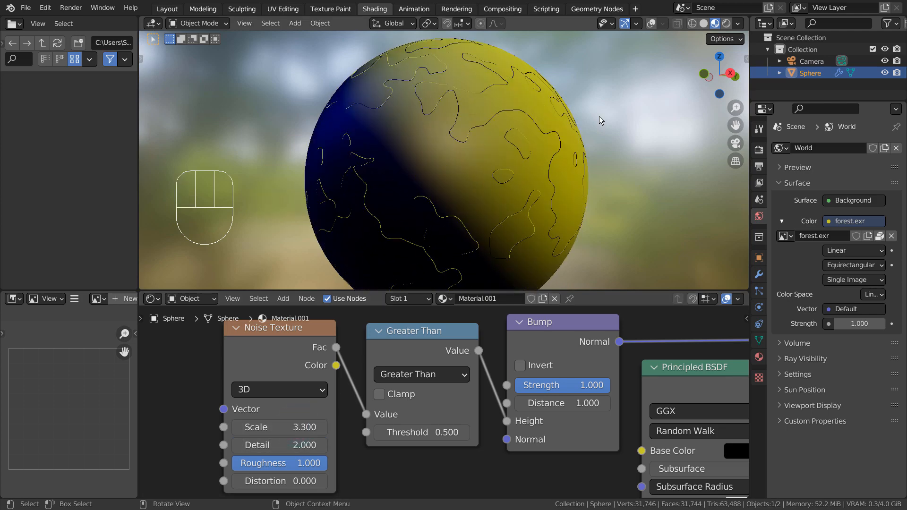
Raise the Noise Texture Detail to 6.6 for a fine, grainy raised pattern
{"action": "scroll", "scroll_direction": "down", "scroll_amount": 3}
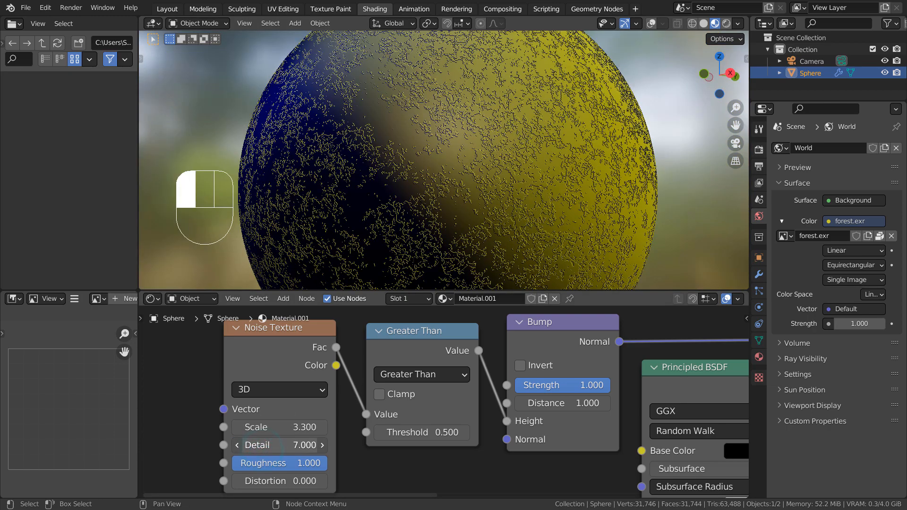
{"action": "left_click", "coordinate": [236, 445]}
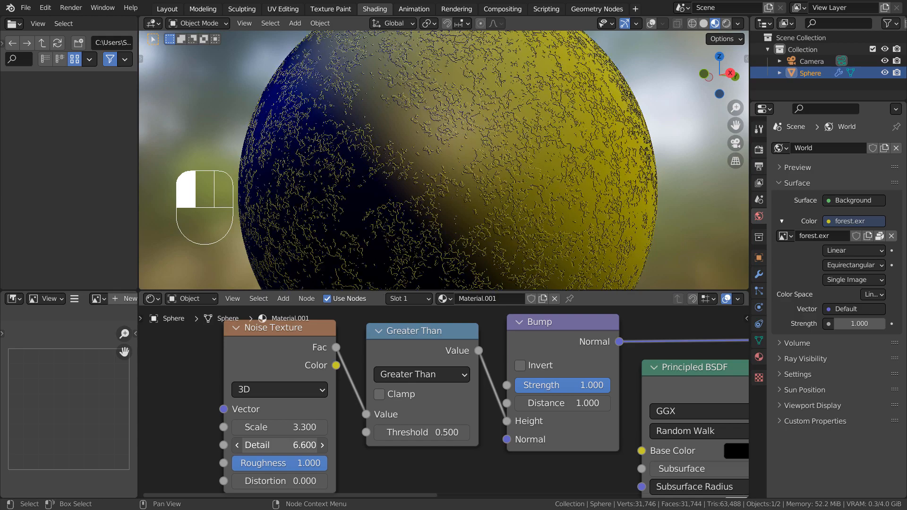